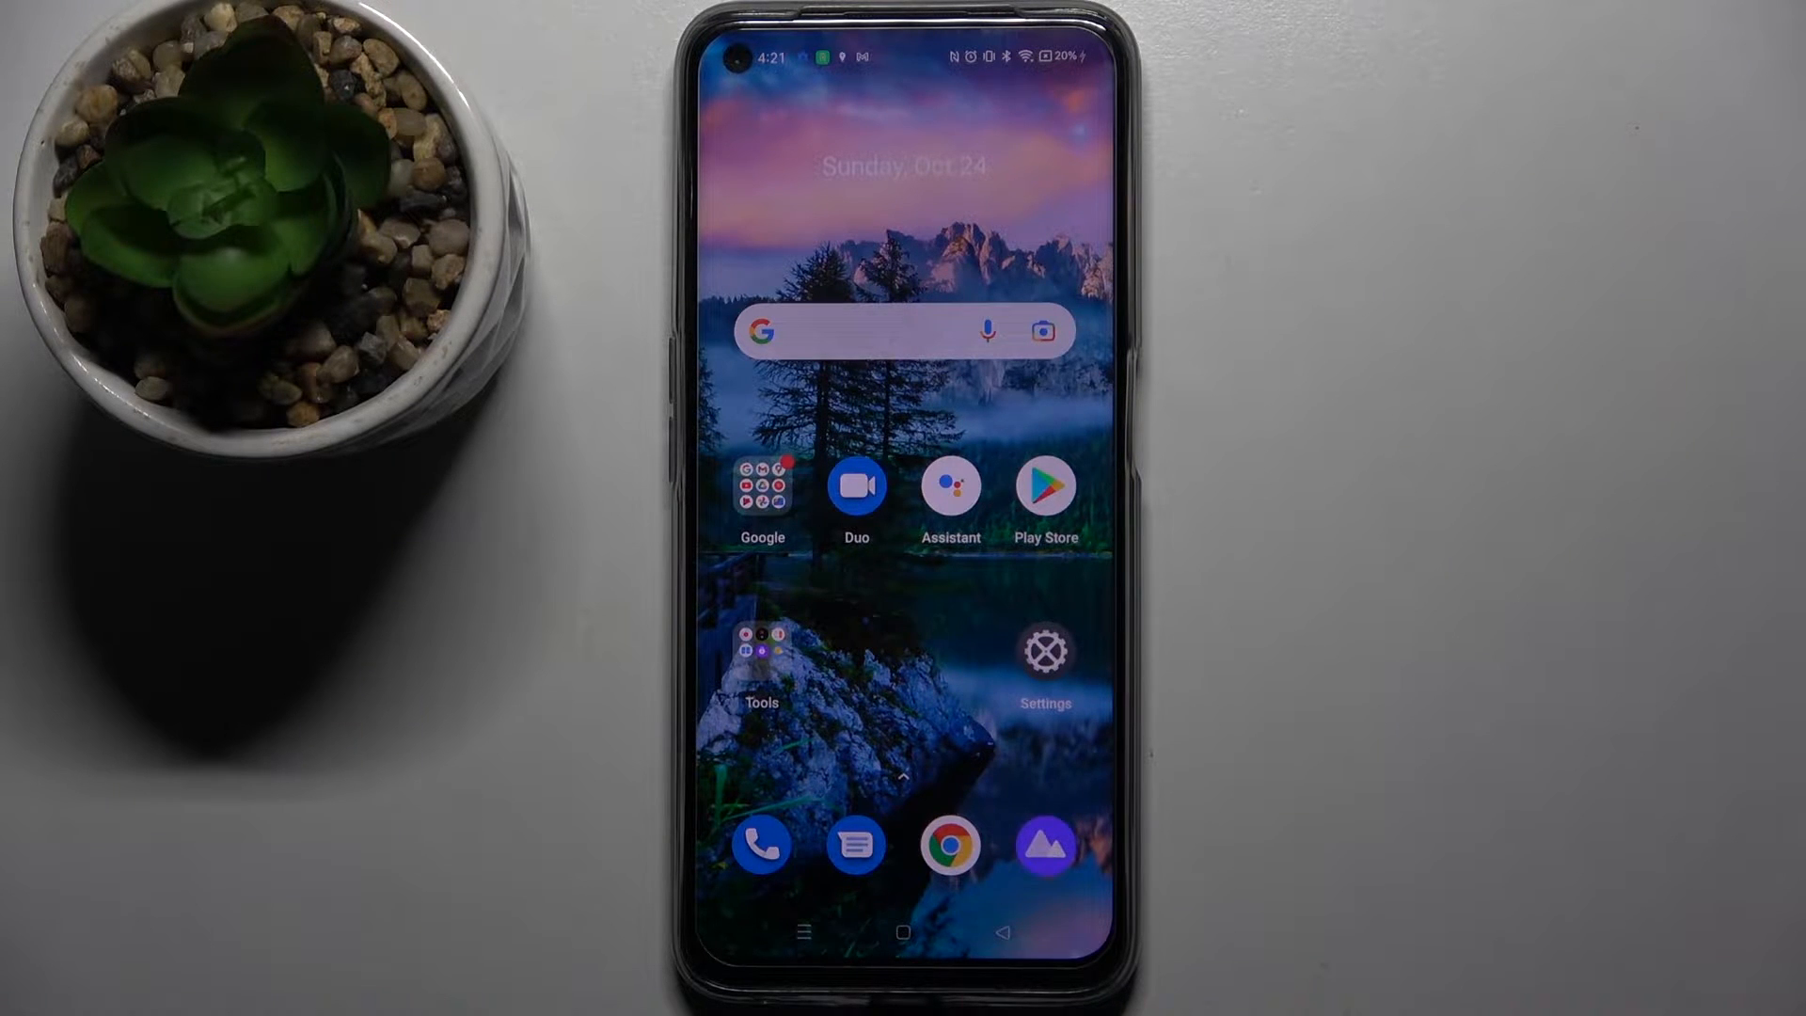
# Launch the Settings app from the home screen.
pyautogui.click(1044, 645)
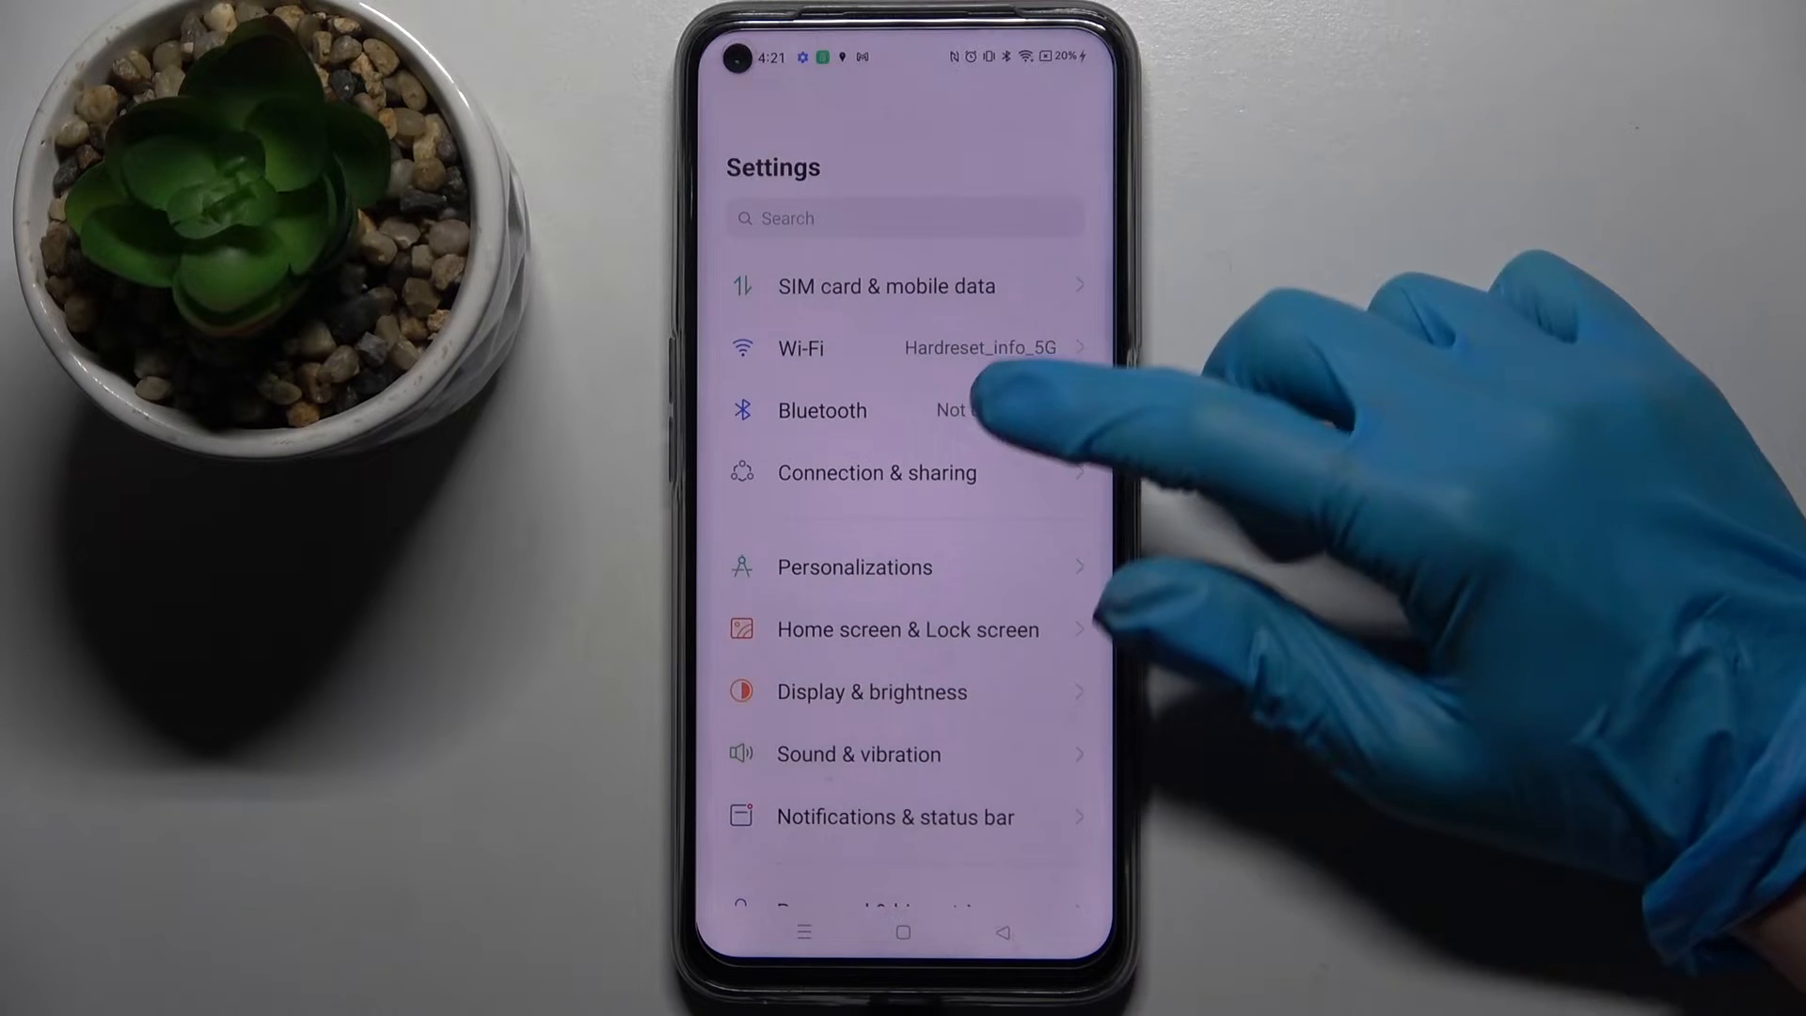
# Go to the Bluetooth page with Bluetooth on and nearby devices listed.
pyautogui.click(820, 408)
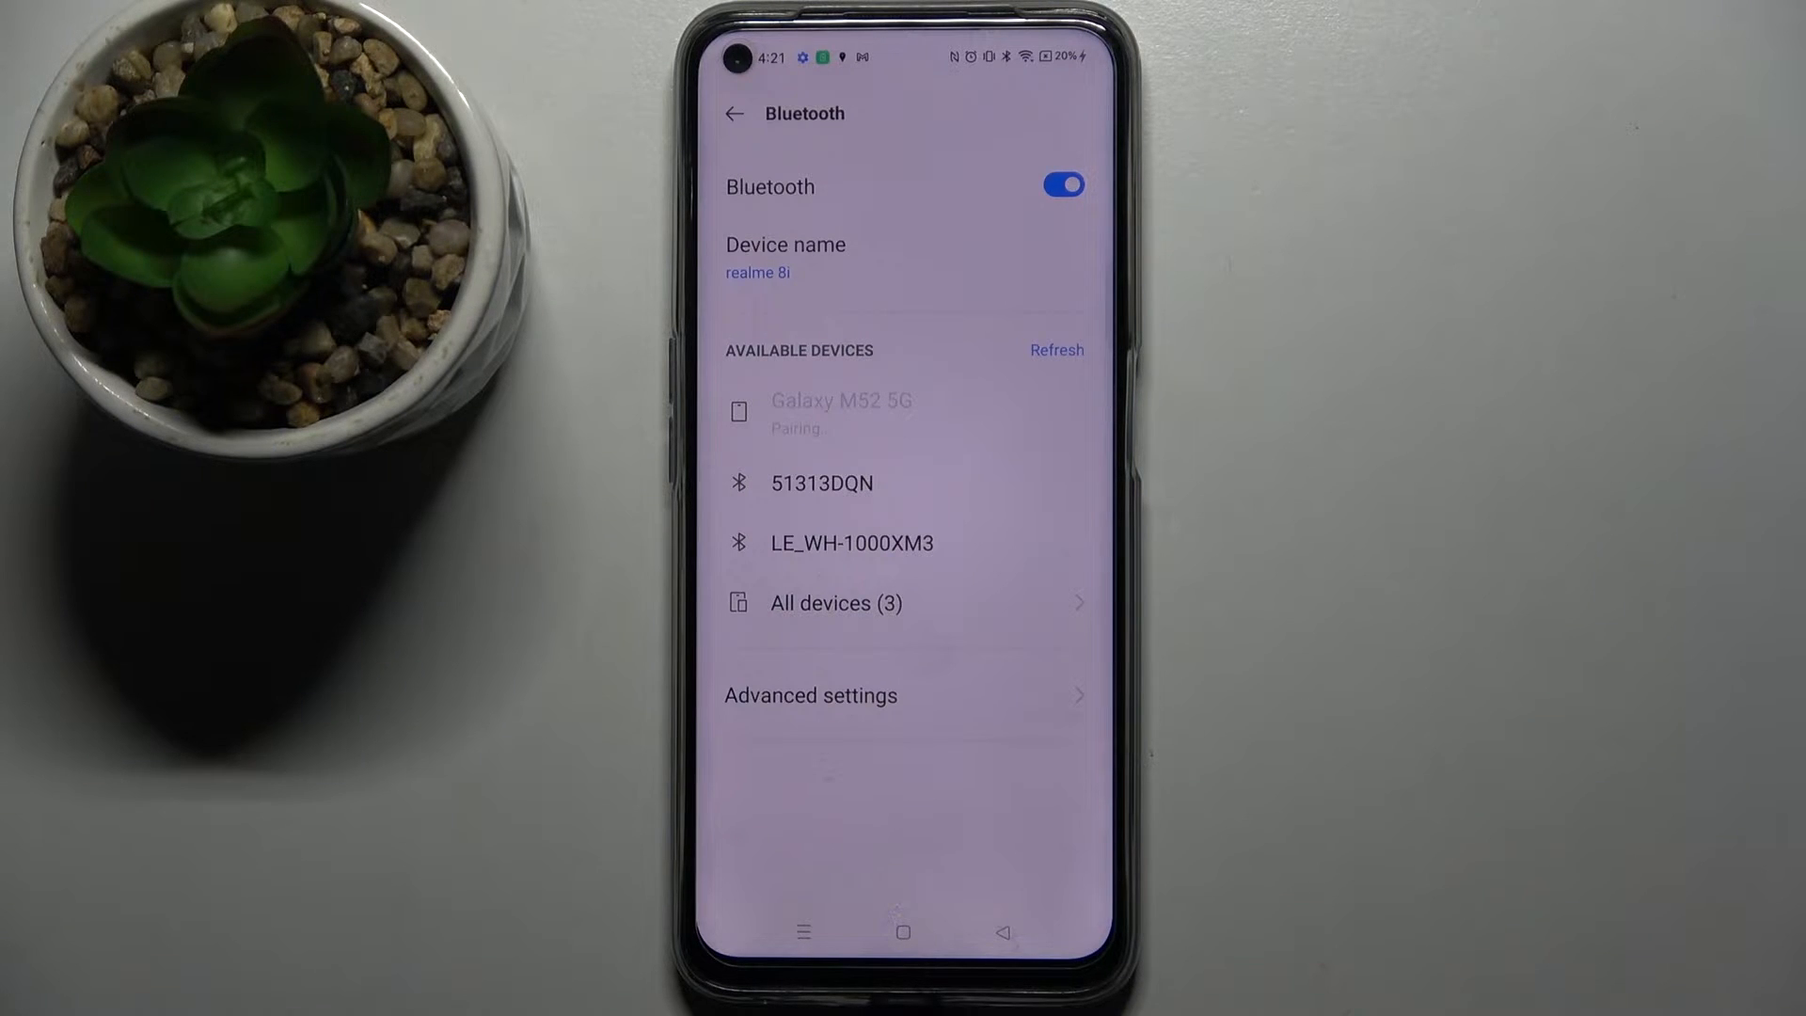
# Pair with Galaxy M52 5G, accept the pairing request, and refresh the available devices list.
pyautogui.click(843, 414)
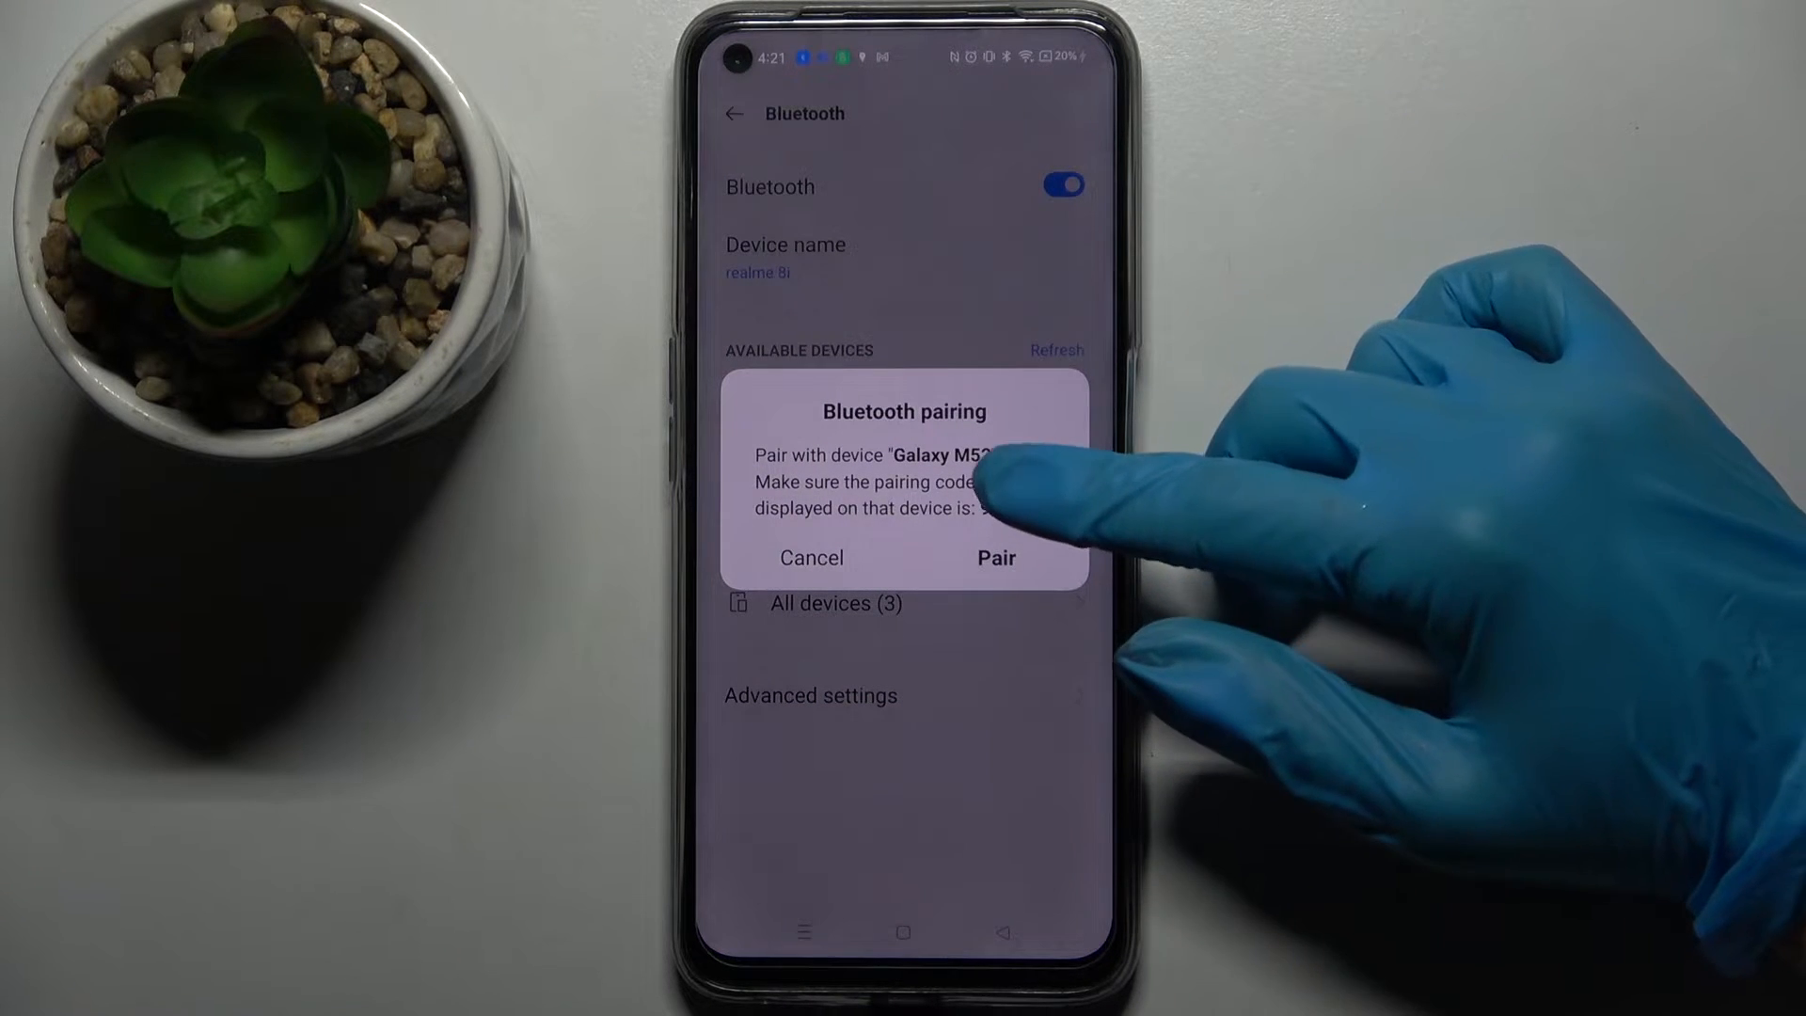
pyautogui.click(995, 557)
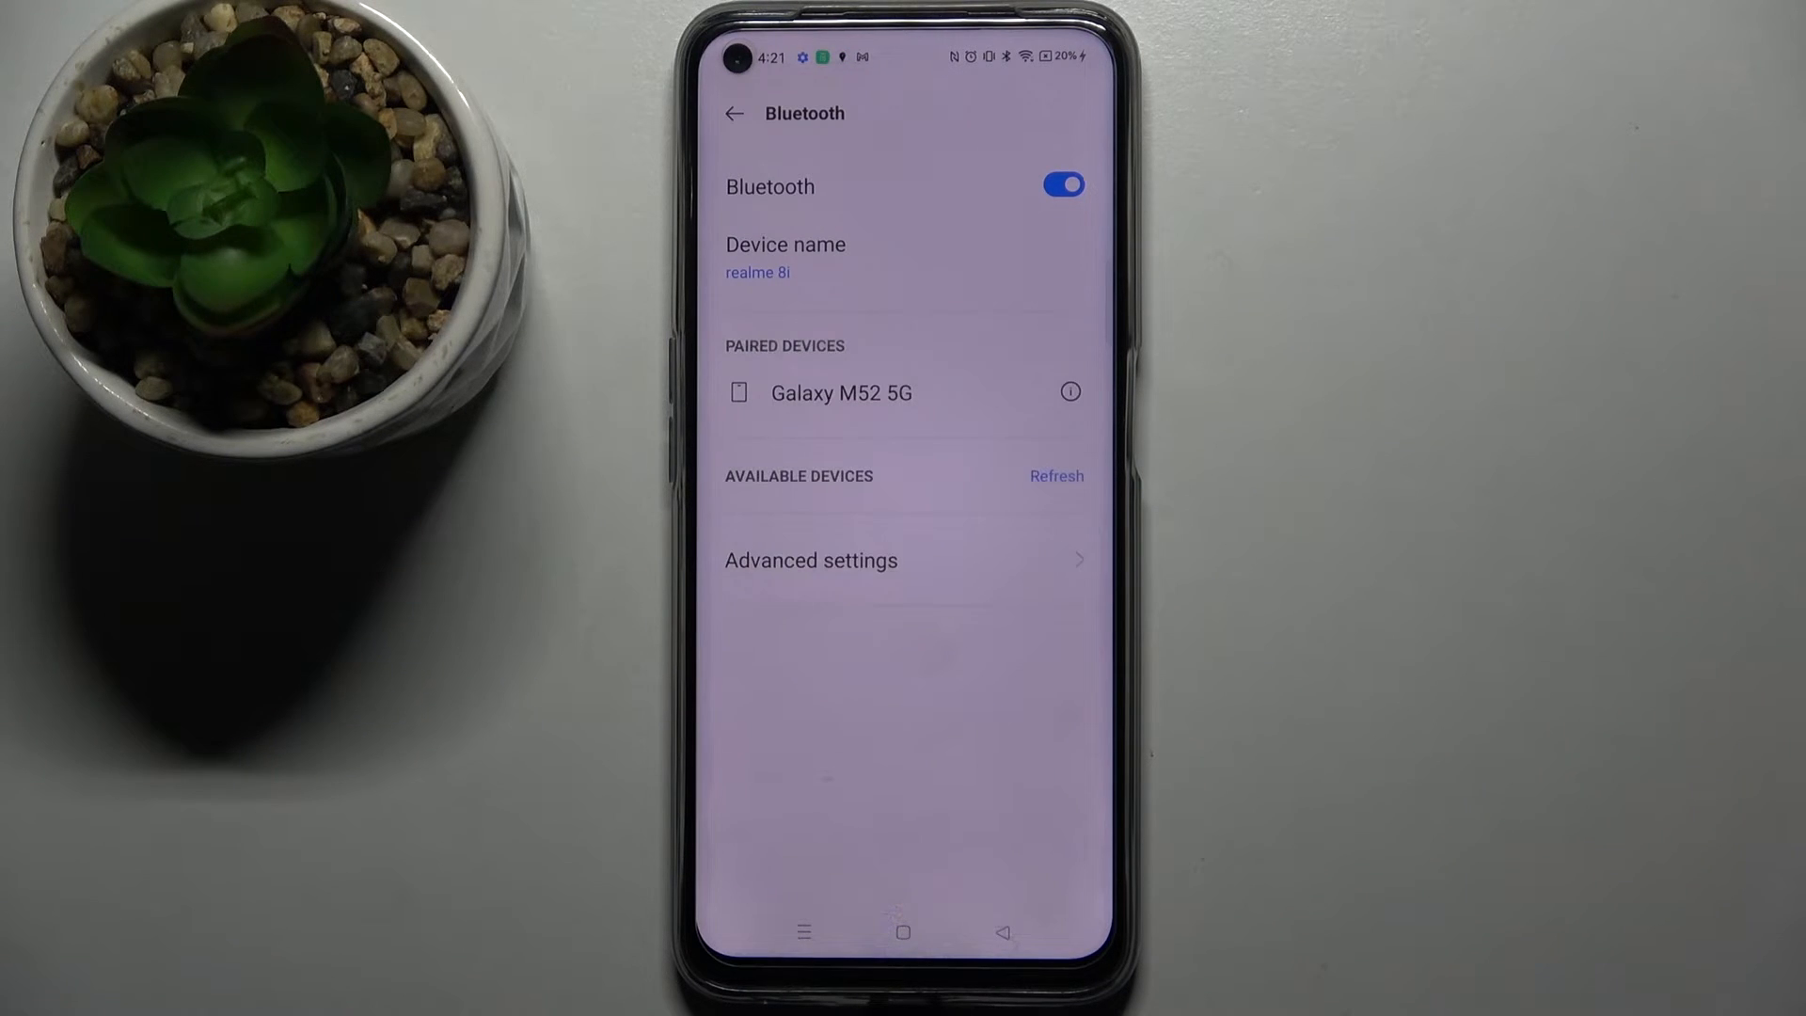
pyautogui.click(1054, 474)
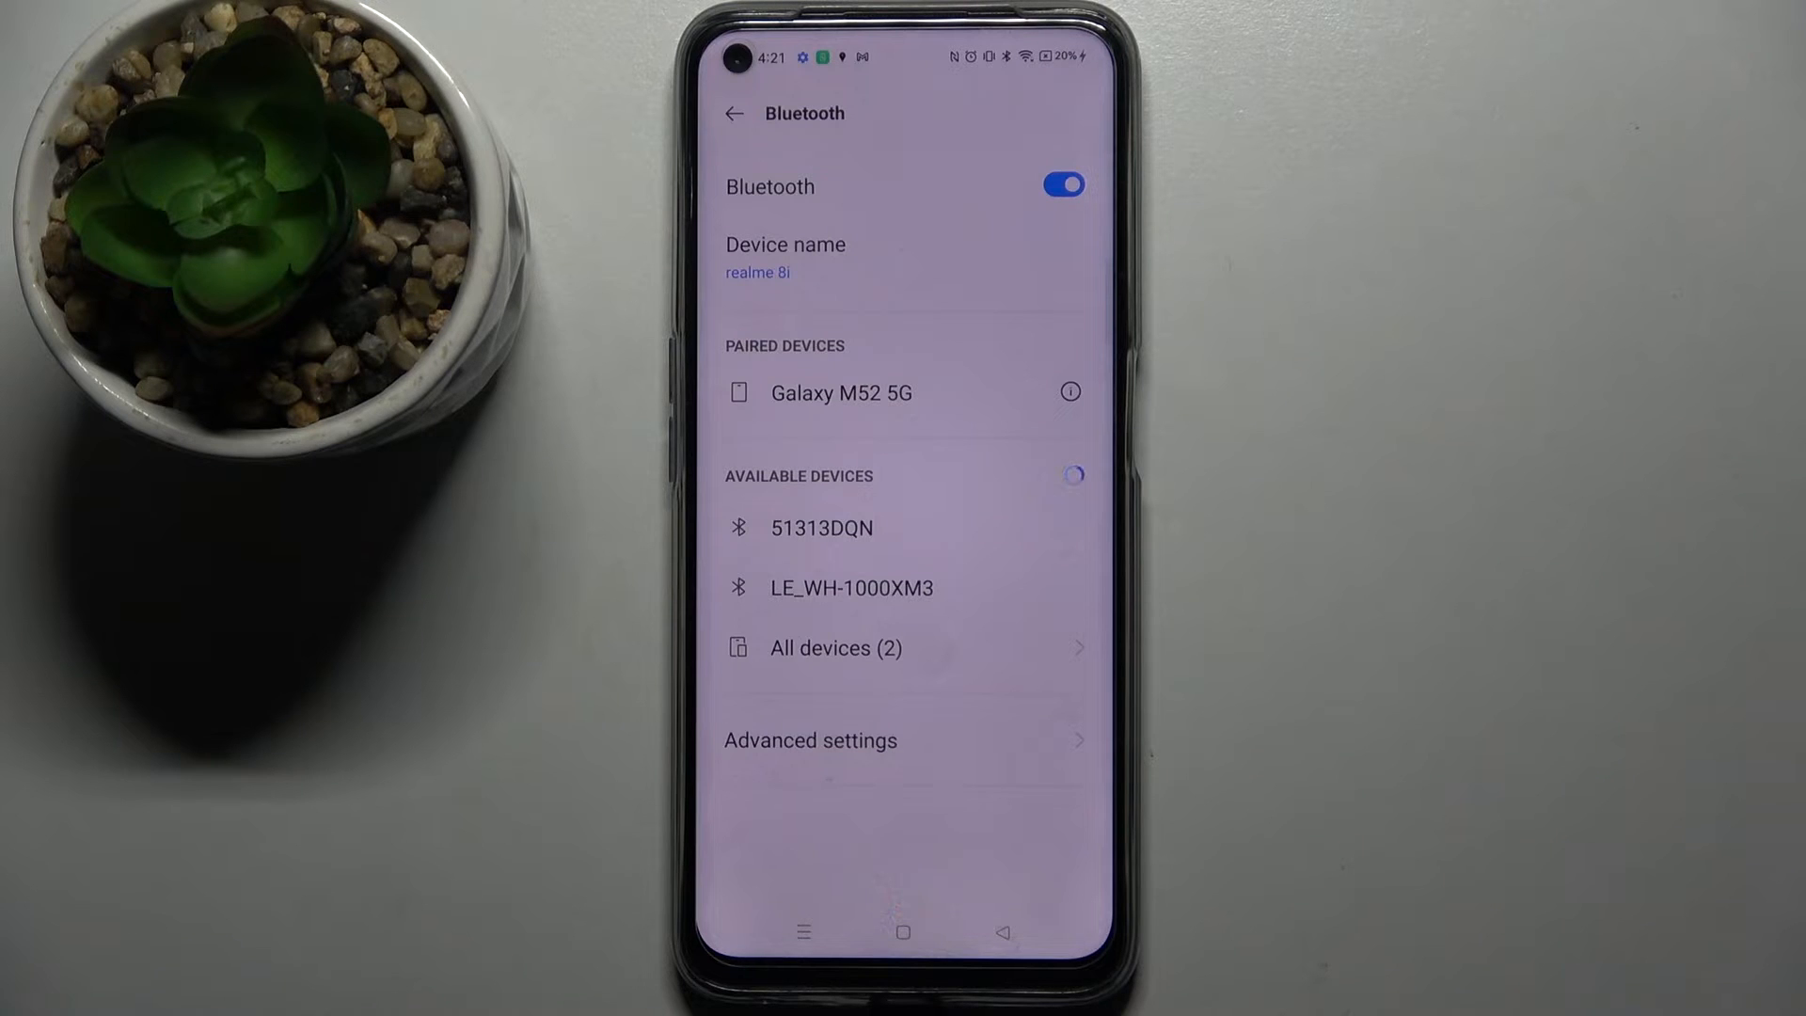